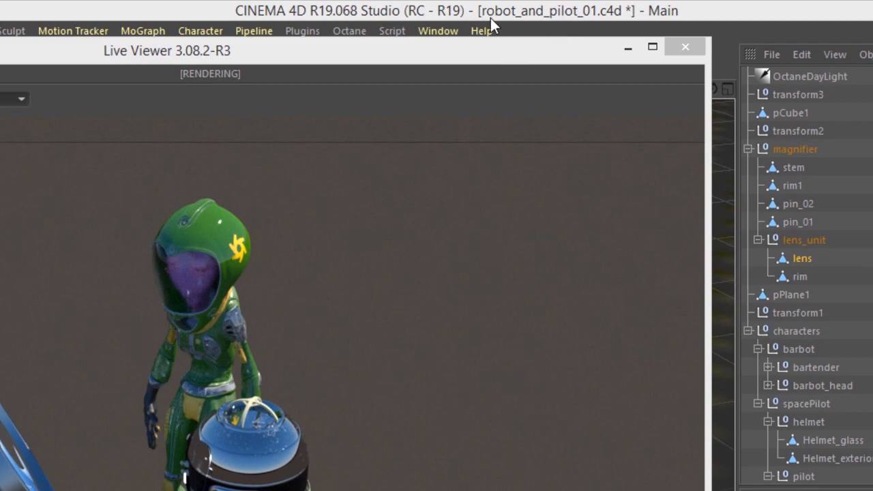
{"action": "mouse_move", "coordinate": [566, 56]}
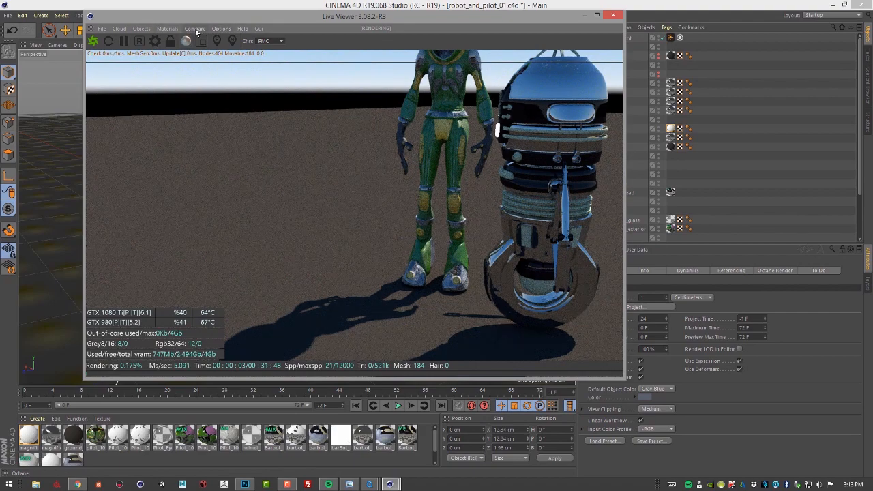
Step: Open ground_MAT's node graph in the Octane Node Editor and reposition the window
{"action": "left_click", "coordinate": [168, 28]}
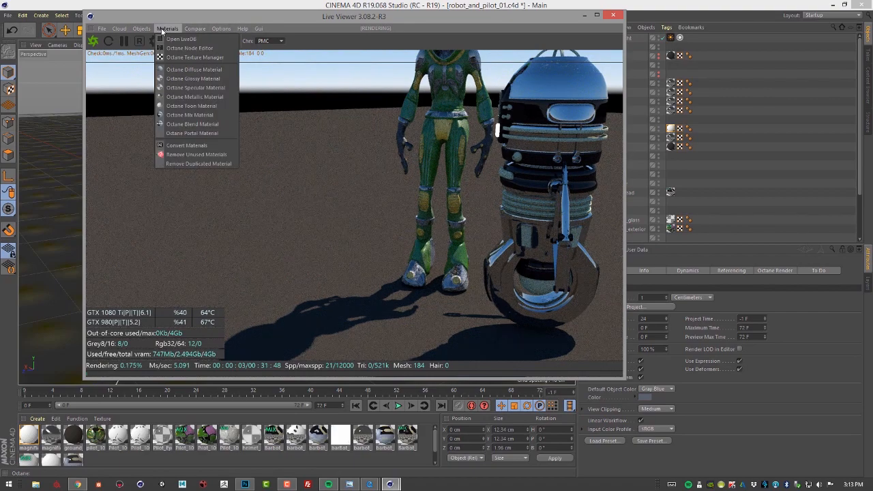
{"action": "left_click", "coordinate": [189, 48]}
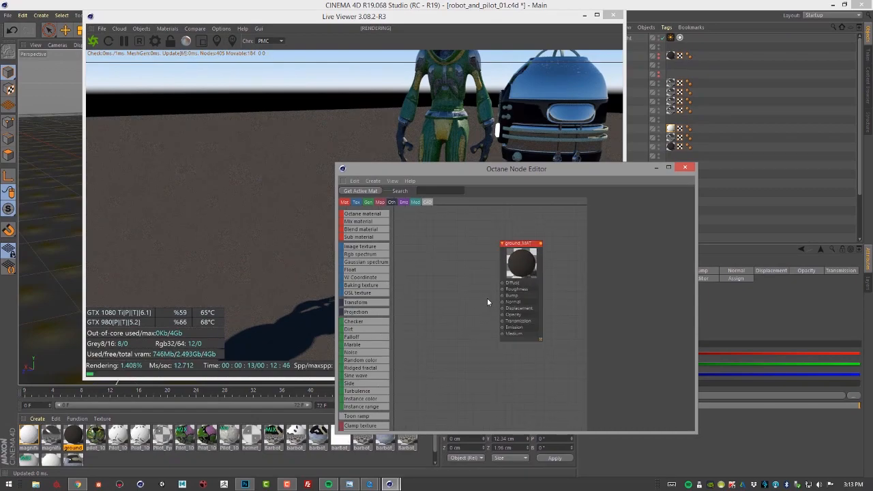
{"action": "left_click_drag", "start_coordinate": [516, 168], "coordinate": [384, 111]}
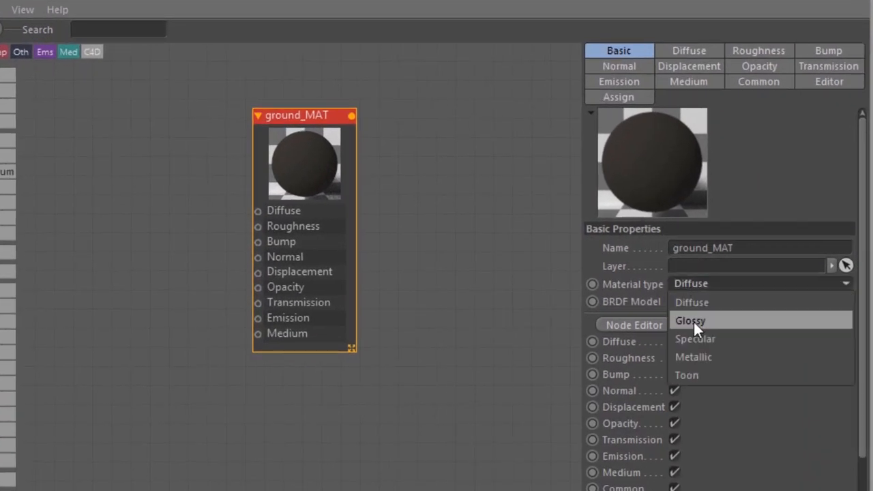
Step: Make ground_MAT glossy with weakened specular and roughness about 0.37
{"action": "left_click", "coordinate": [694, 339]}
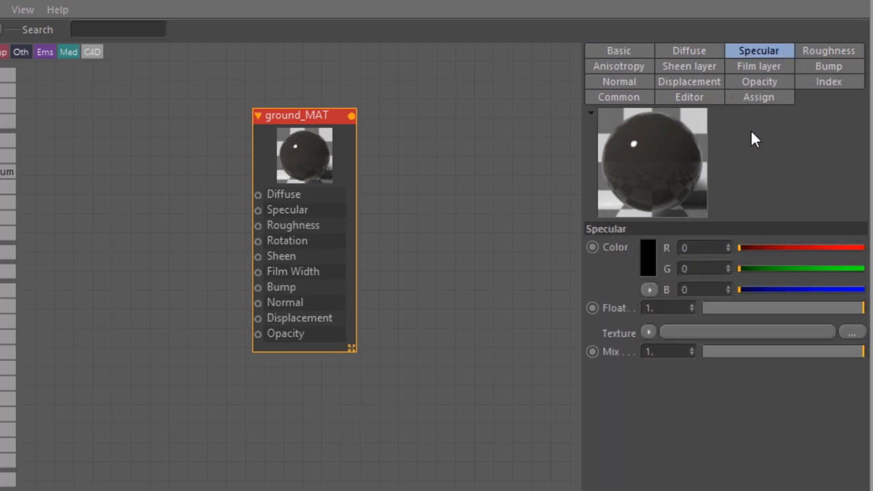
{"action": "left_click_drag", "start_coordinate": [856, 307], "coordinate": [798, 308]}
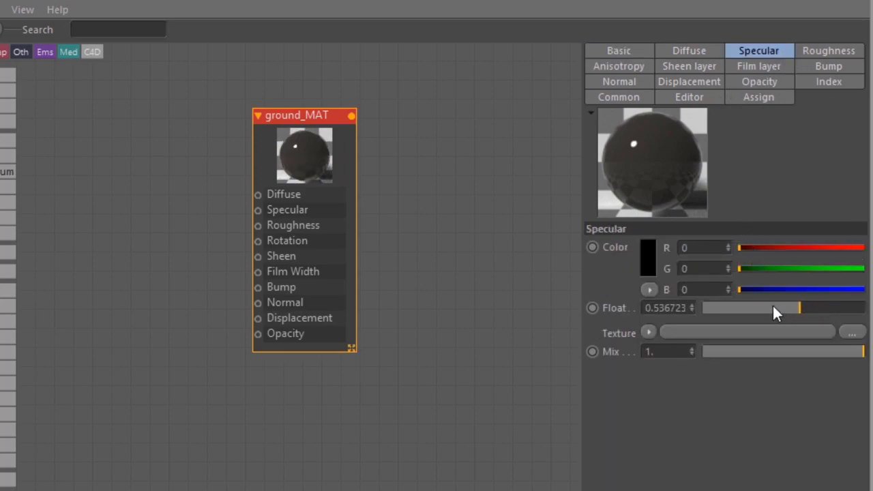
{"action": "left_click_drag", "start_coordinate": [798, 308], "coordinate": [733, 308]}
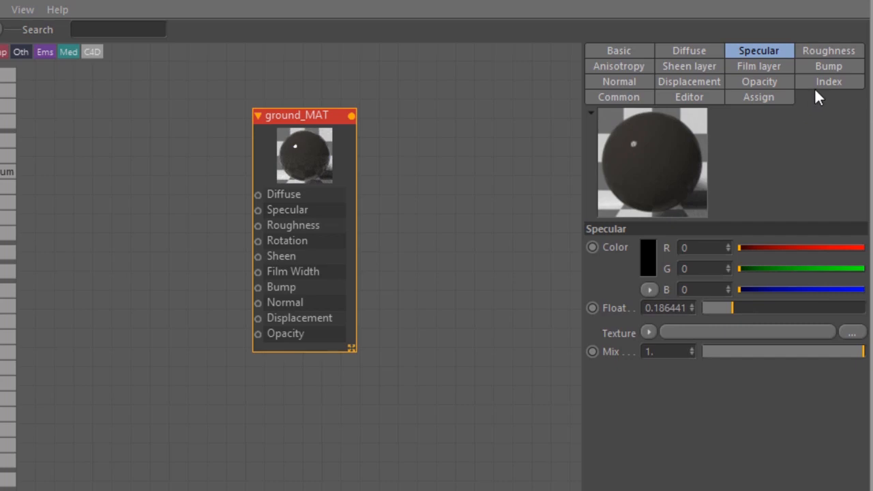
{"action": "left_click", "coordinate": [828, 51]}
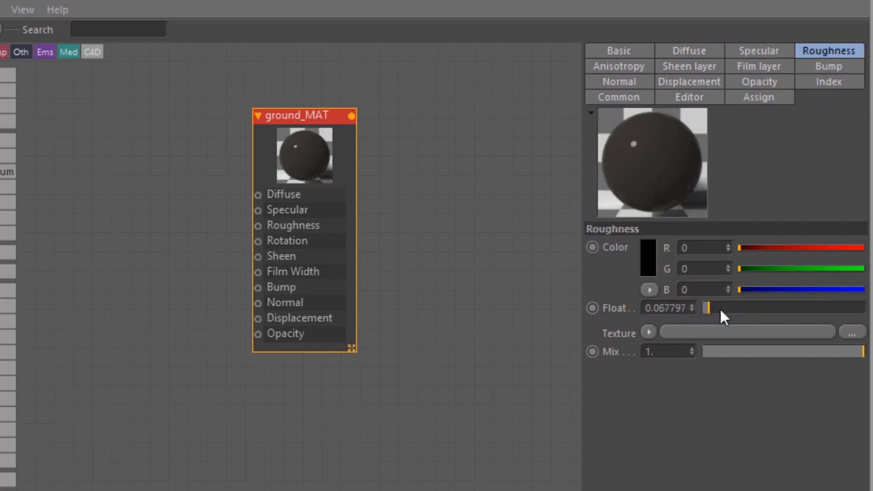
{"action": "left_click_drag", "start_coordinate": [707, 308], "coordinate": [757, 307]}
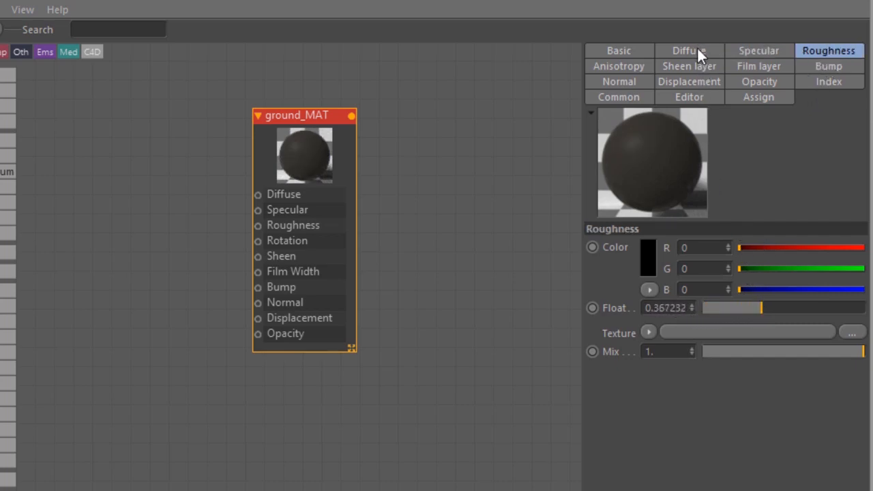
{"action": "left_click", "coordinate": [689, 51]}
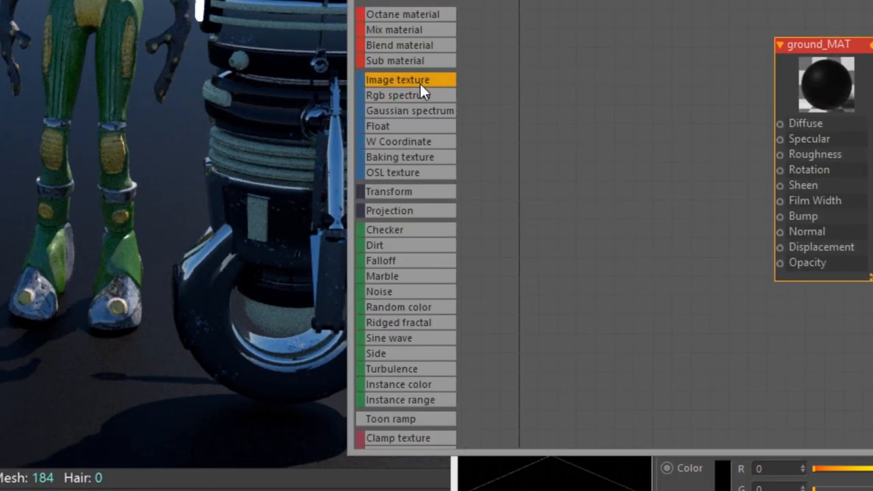
Step: Create an ImageTexture node beside ground_MAT and show its Shader settings
{"action": "left_click", "coordinate": [398, 79]}
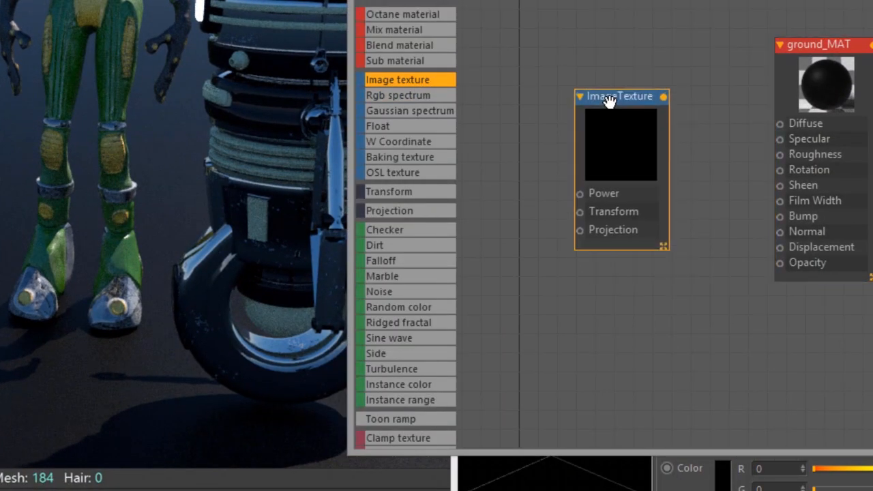
{"action": "left_click", "coordinate": [620, 96]}
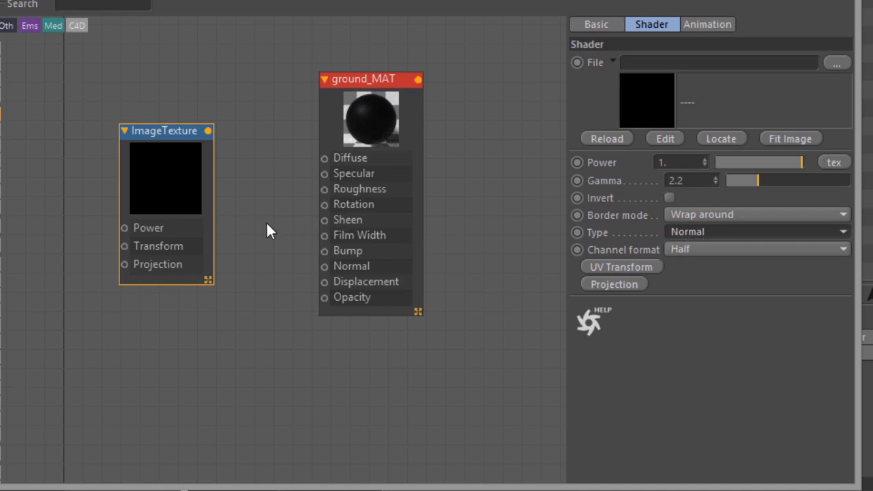
{"action": "mouse_move", "coordinate": [189, 178]}
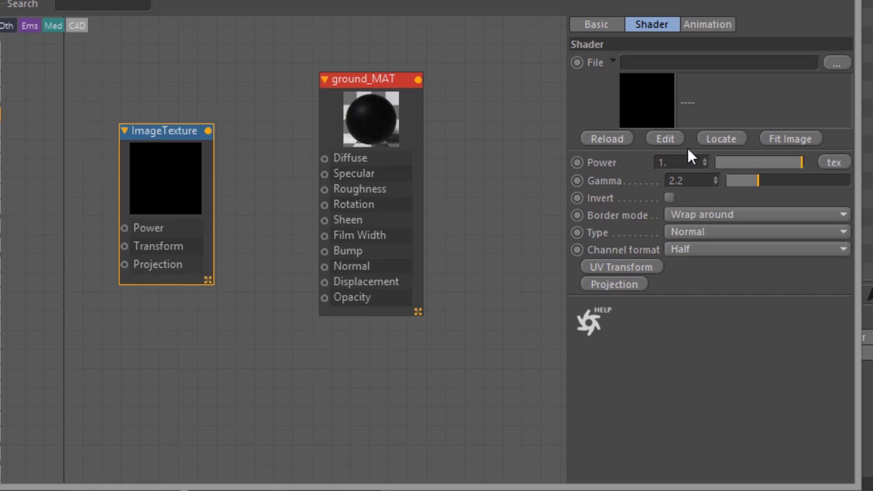
{"action": "mouse_move", "coordinate": [843, 68]}
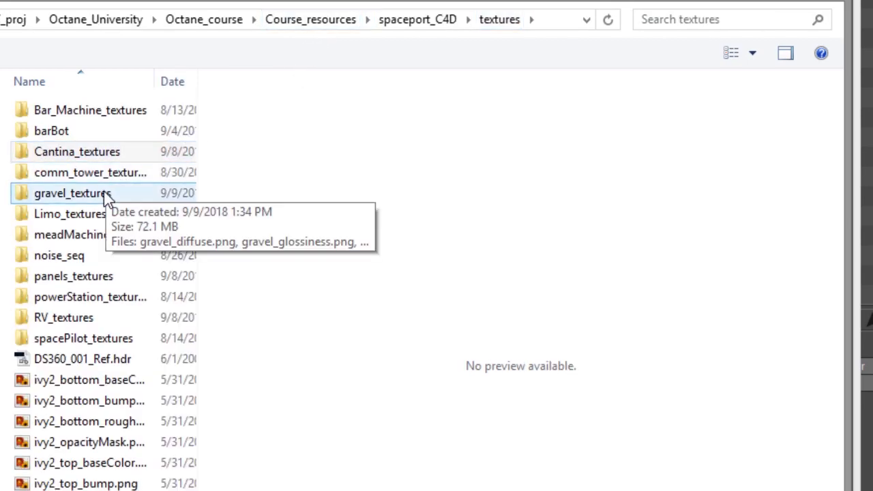
Step: Pick gravel_normal.png from the gravel_textures folder for the image texture
{"action": "double_click", "coordinate": [73, 193]}
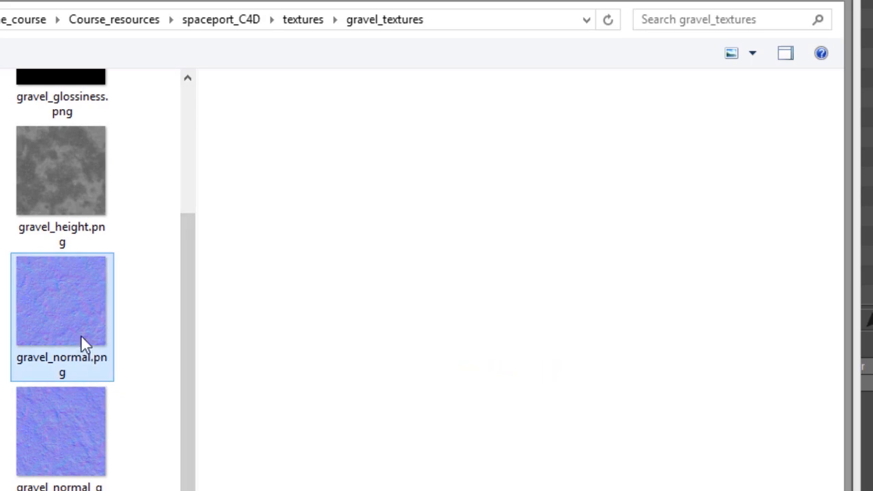
{"action": "left_click", "coordinate": [62, 300]}
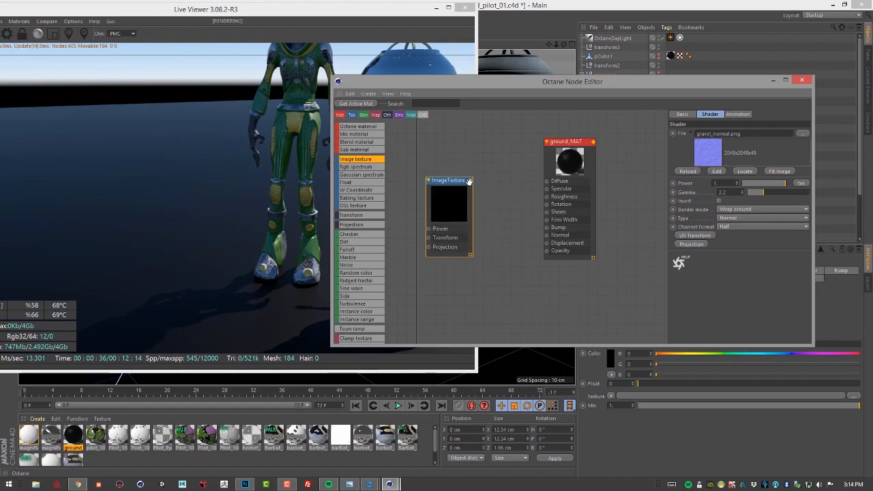
Step: Wire the gravel normal map into ground_MAT's Normal and scale down its UV Transform
{"action": "left_click_drag", "start_coordinate": [470, 180], "coordinate": [544, 242]}
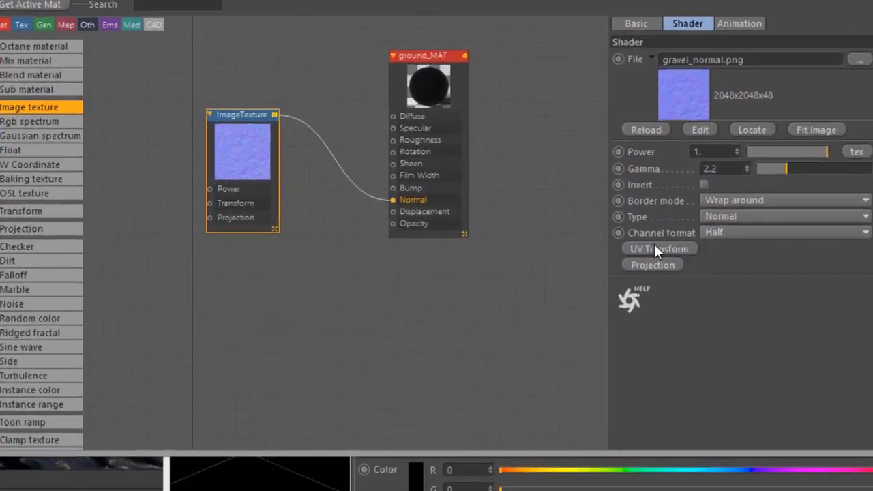
{"action": "left_click", "coordinate": [659, 248]}
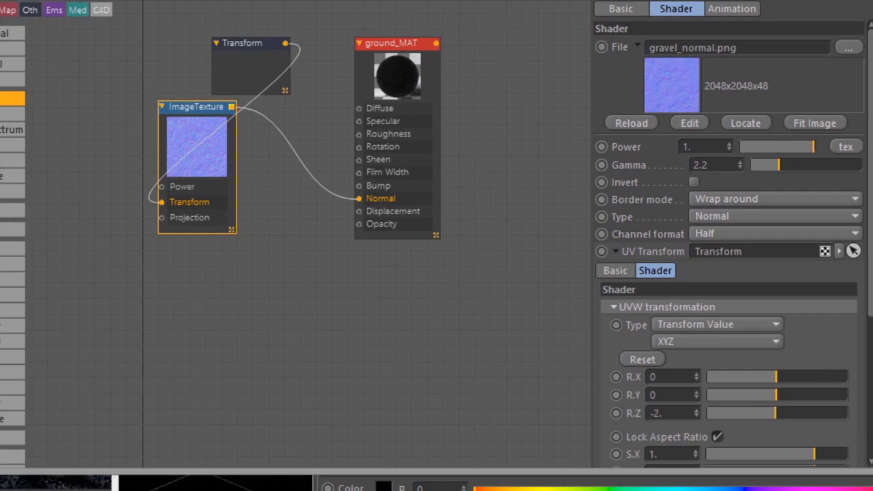
{"action": "scroll", "scroll_direction": "down", "scroll_amount": 3}
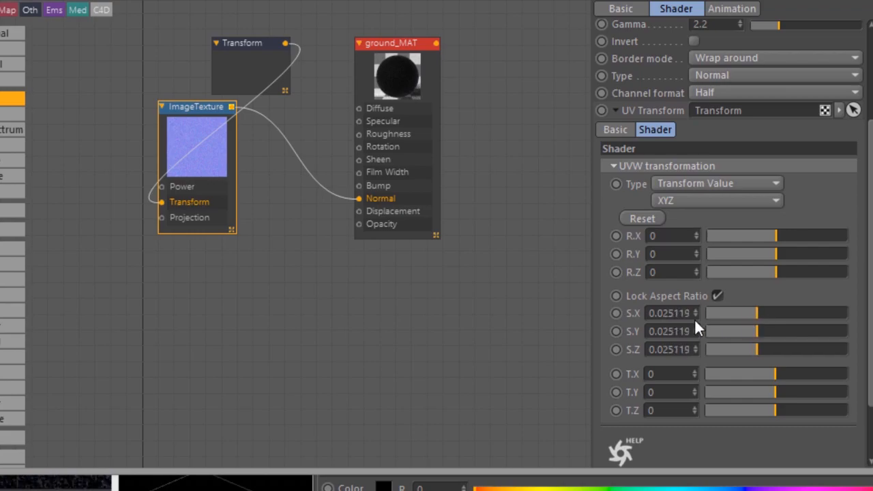
{"action": "mouse_move", "coordinate": [799, 343]}
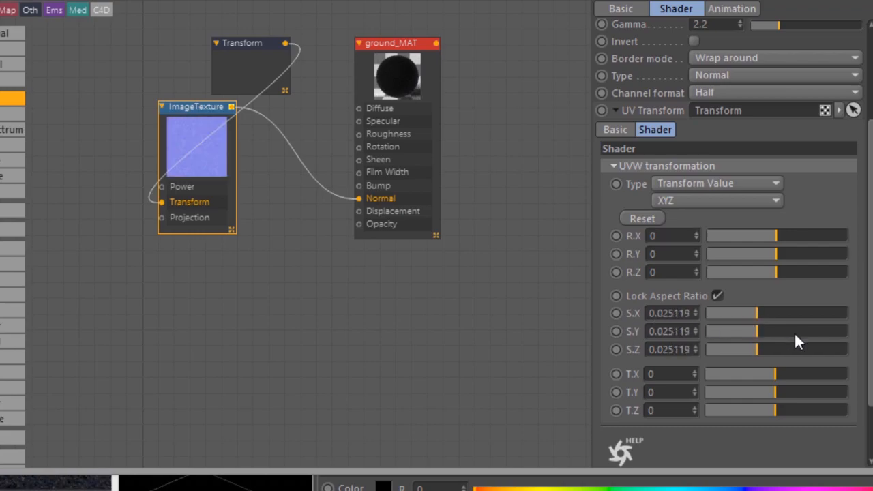
{"action": "left_click_drag", "start_coordinate": [751, 313], "coordinate": [775, 313]}
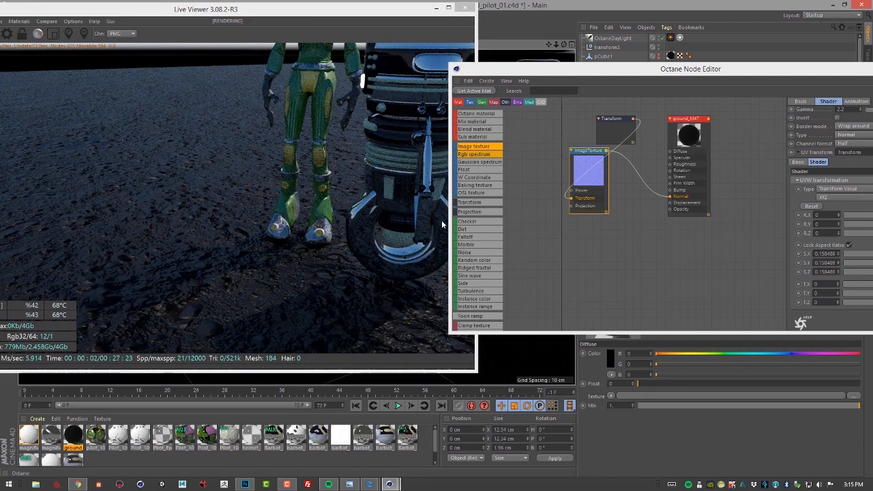
Step: Move the Transform node to the left of the gravel ImageTexture node
{"action": "left_click_drag", "start_coordinate": [691, 68], "coordinate": [626, 60]}
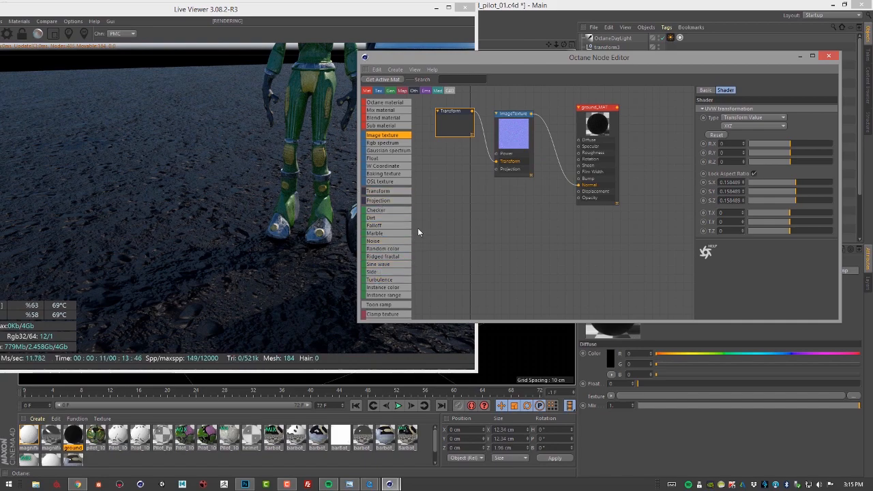
{"action": "mouse_move", "coordinate": [414, 202]}
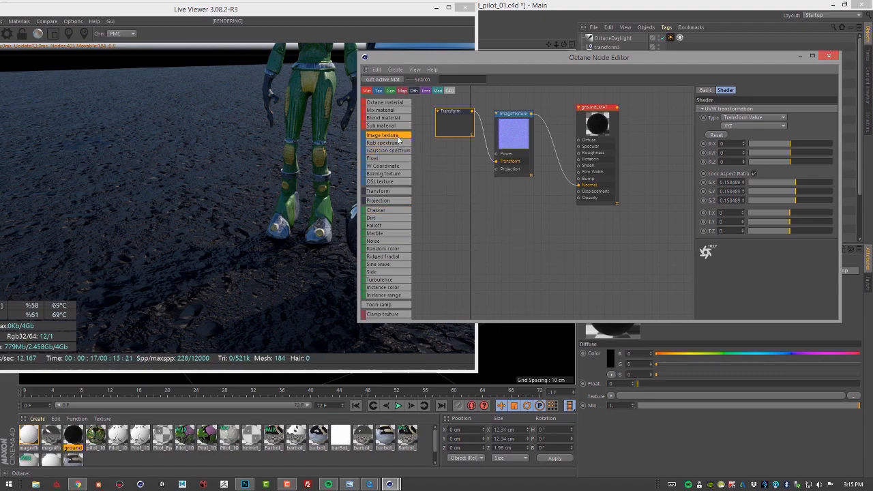
{"action": "mouse_move", "coordinate": [498, 211]}
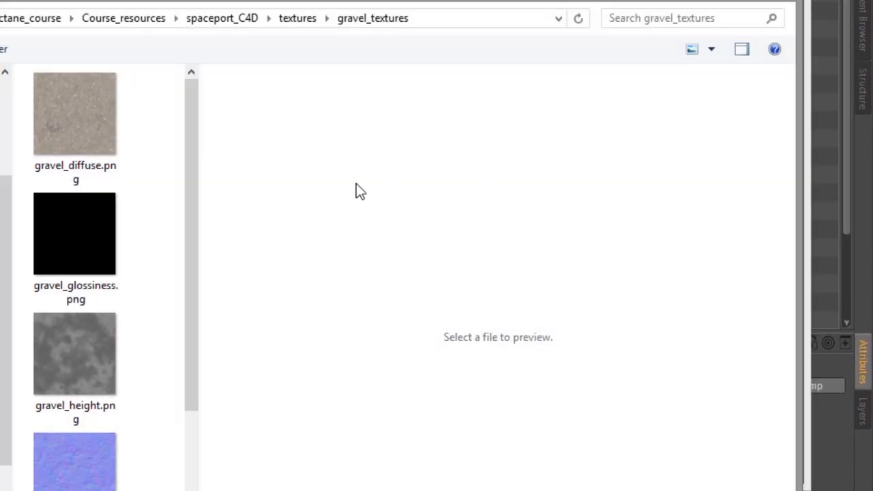
Step: Select gravel_normal_g_invert.png in the file list and open it
{"action": "scroll", "scroll_direction": "down", "scroll_amount": 3}
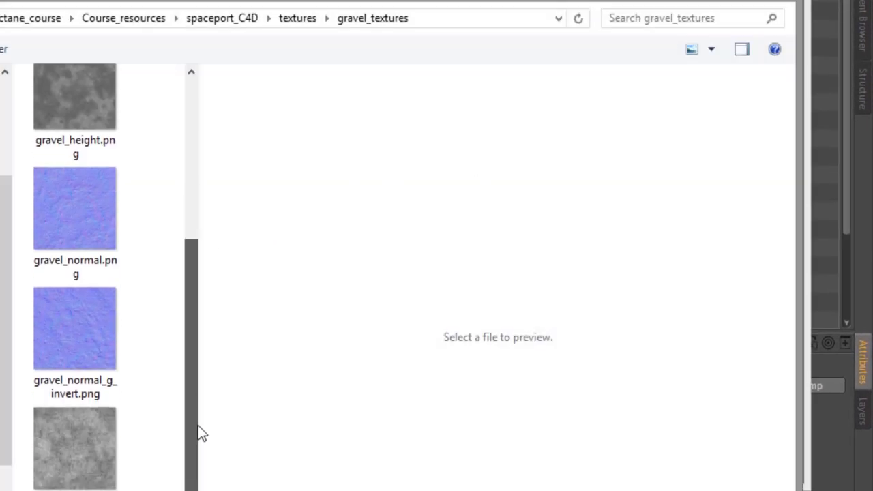
{"action": "left_click", "coordinate": [75, 327]}
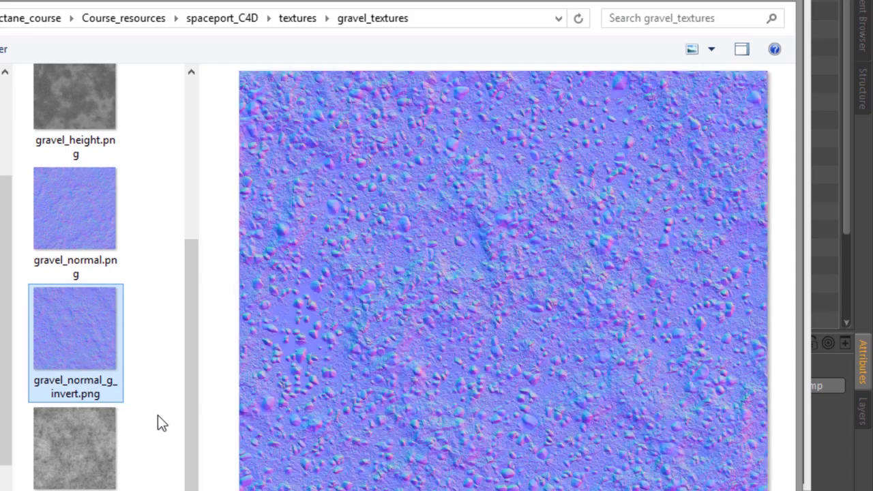
{"action": "scroll", "scroll_direction": "down", "scroll_amount": 3}
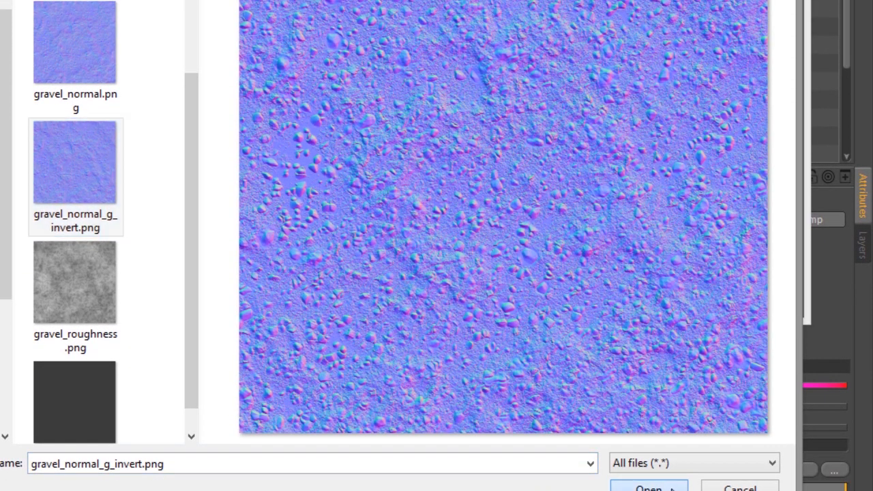
{"action": "left_click", "coordinate": [647, 488]}
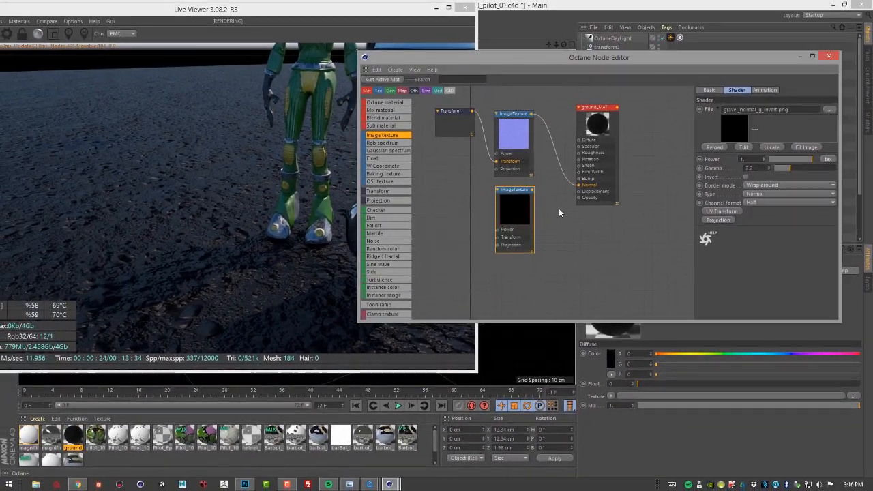
Step: Work in the node editor to wire the gravel_normal_g_invert texture into ground_MAT's Normal
{"action": "left_click", "coordinate": [515, 189]}
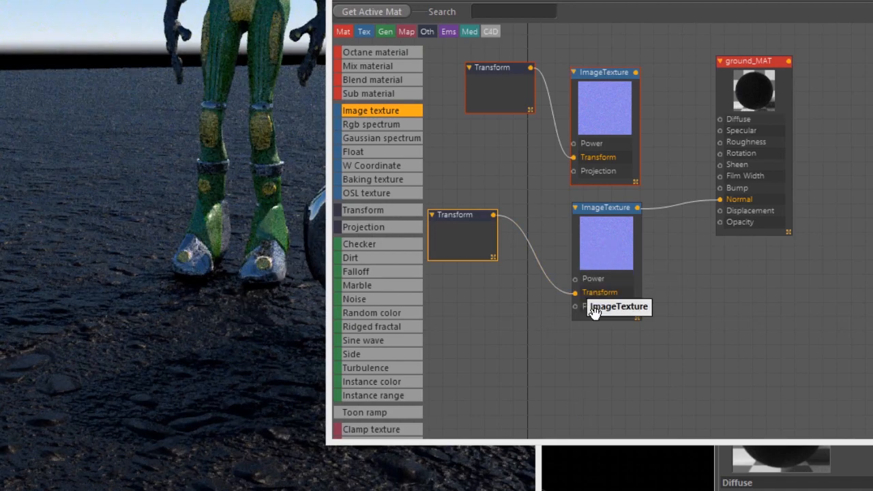
{"action": "mouse_move", "coordinate": [685, 361]}
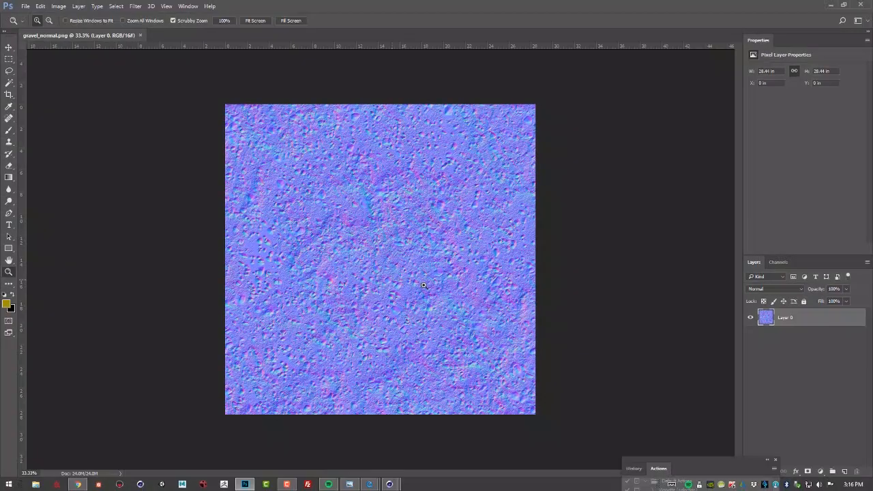
Step: Isolate the gravel map's Green channel in the Channels panel and apply Image > Adjustments > Invert
{"action": "left_click", "coordinate": [778, 262]}
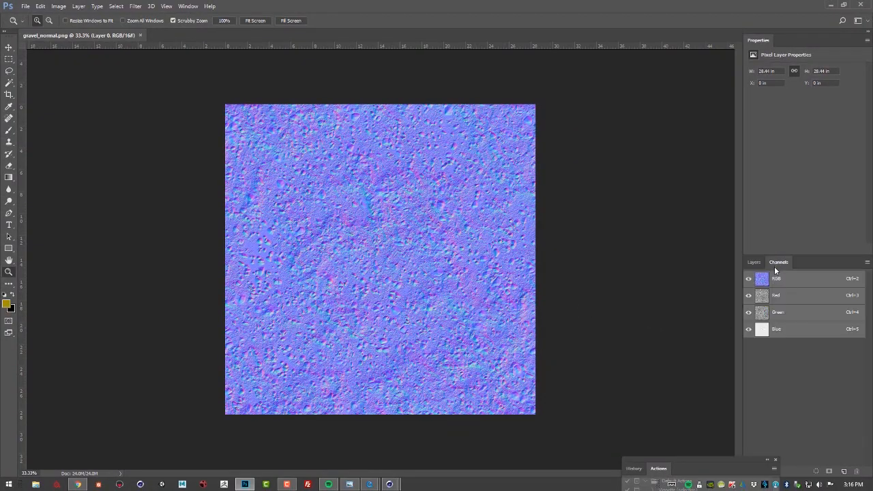
{"action": "left_click", "coordinate": [778, 312]}
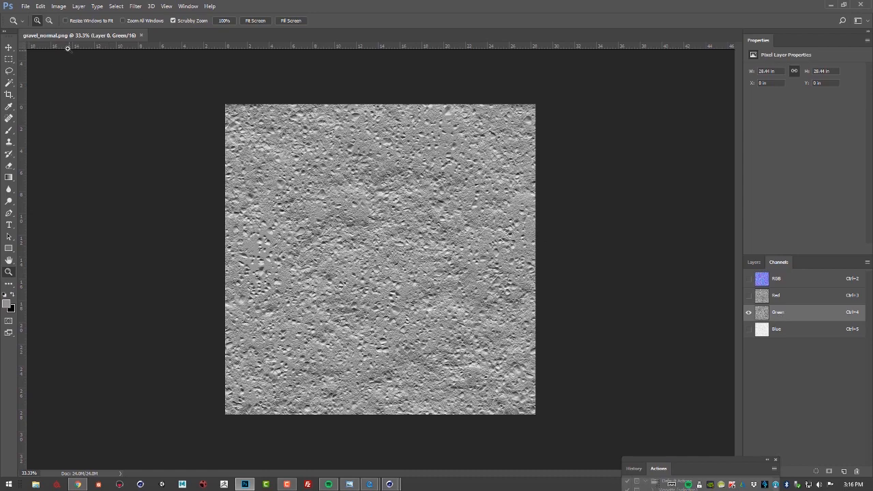
{"action": "left_click", "coordinate": [58, 6]}
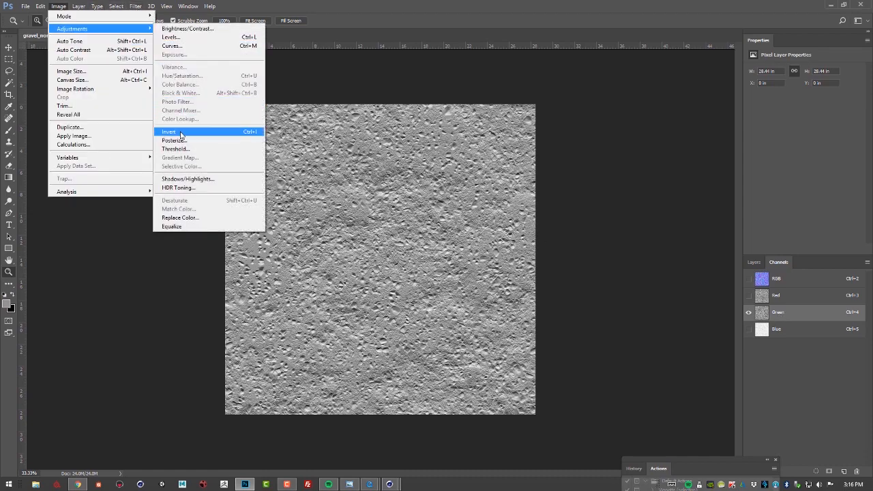
{"action": "left_click", "coordinate": [168, 131]}
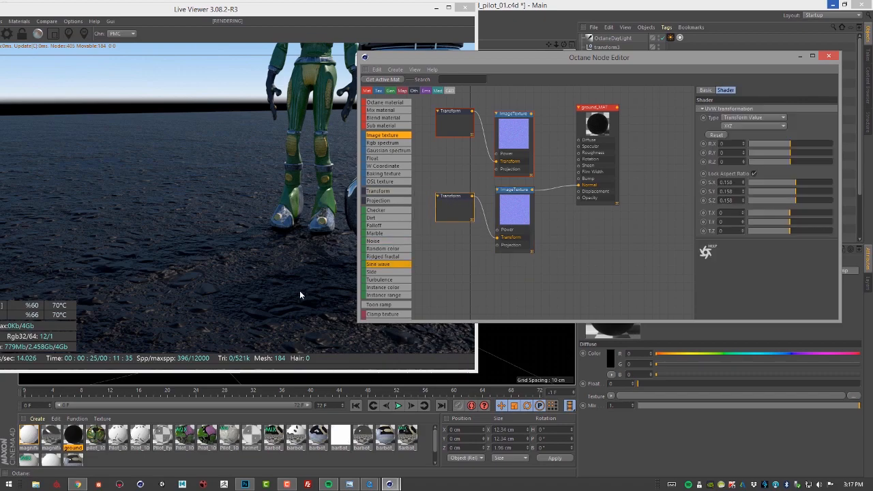
{"action": "mouse_move", "coordinate": [273, 292]}
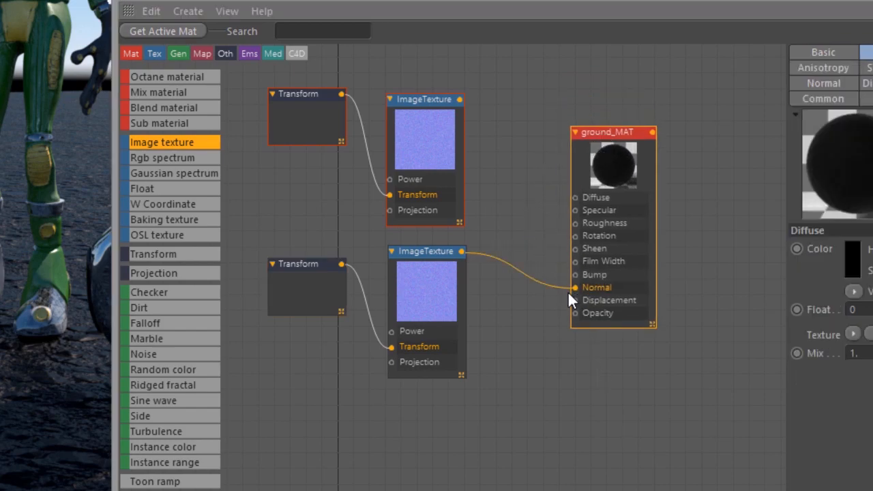
{"action": "mouse_move", "coordinate": [517, 432]}
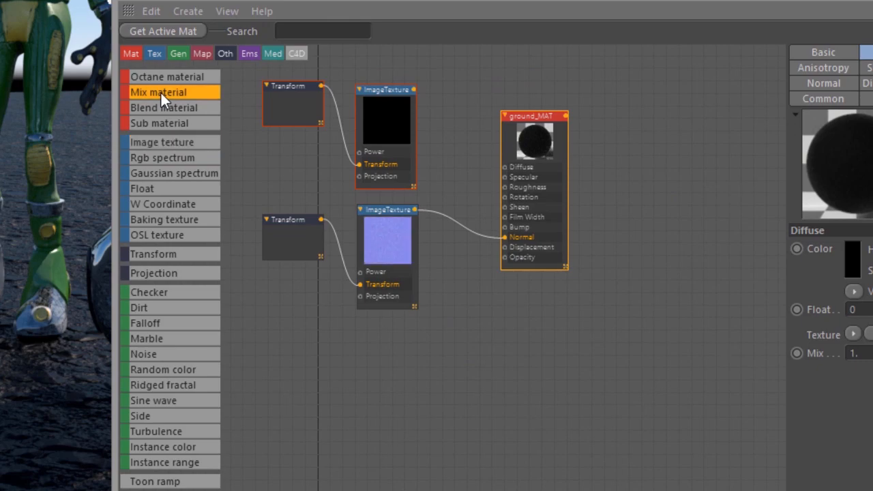
Step: Add a Mix material and a near-black glossy material with roughness about 0.27
{"action": "left_click", "coordinate": [158, 92]}
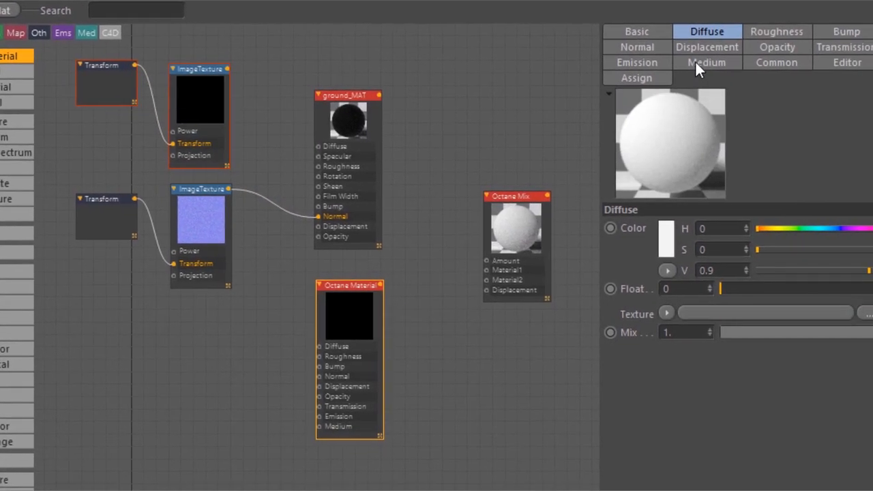
{"action": "left_click", "coordinate": [637, 32]}
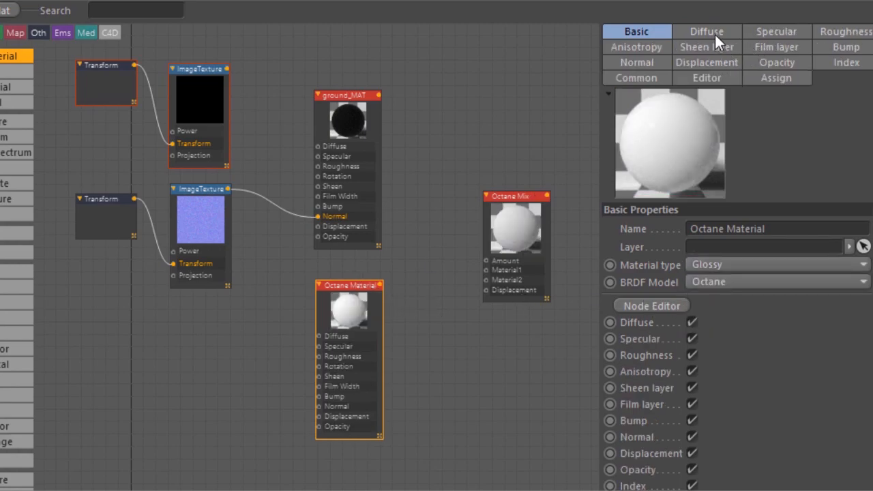
{"action": "left_click", "coordinate": [707, 31]}
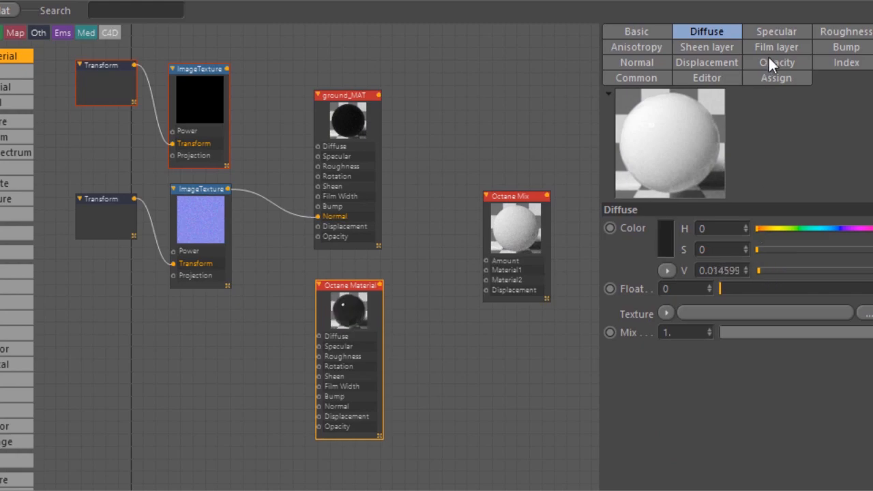
{"action": "left_click", "coordinate": [846, 32]}
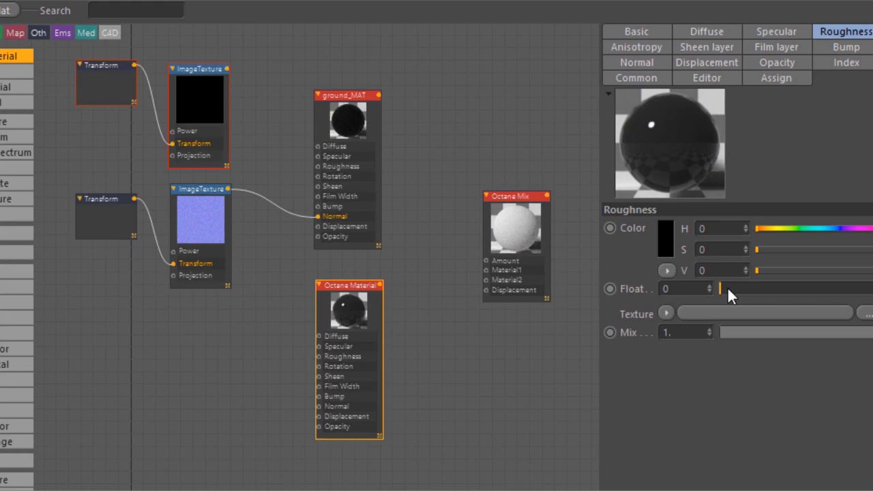
{"action": "left_click_drag", "start_coordinate": [720, 288], "coordinate": [764, 288]}
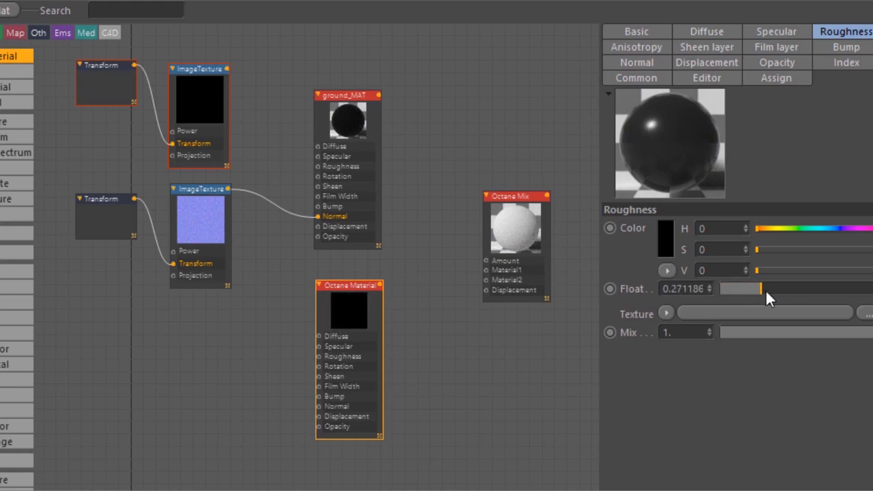
{"action": "left_click_drag", "start_coordinate": [761, 288], "coordinate": [770, 289]}
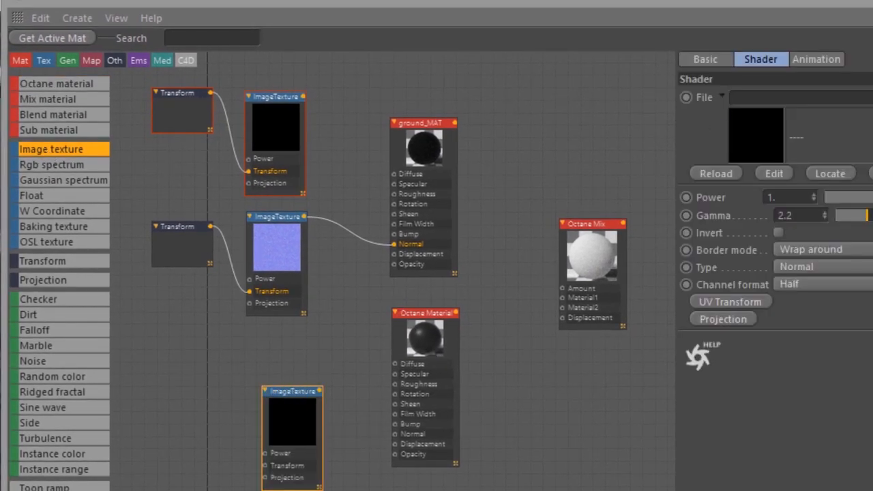
Step: Set the third image texture's type to Float and load gravel_height.png
{"action": "left_click", "coordinate": [822, 267]}
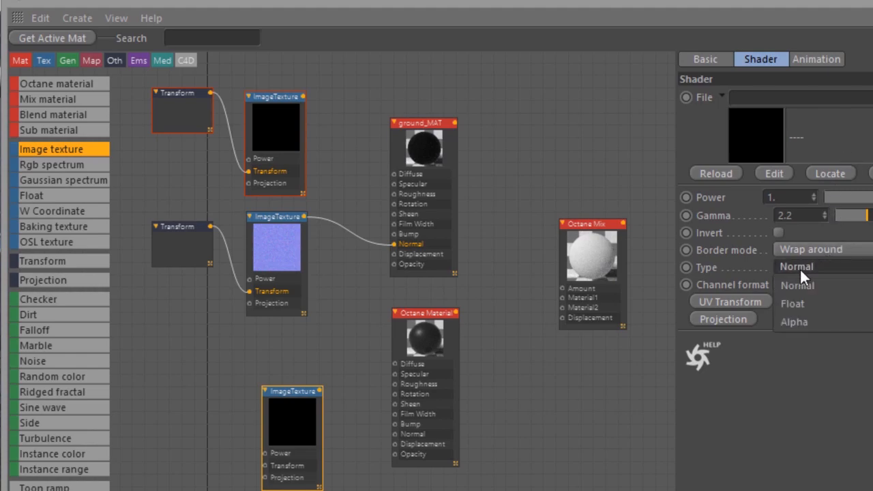
{"action": "left_click", "coordinate": [793, 304]}
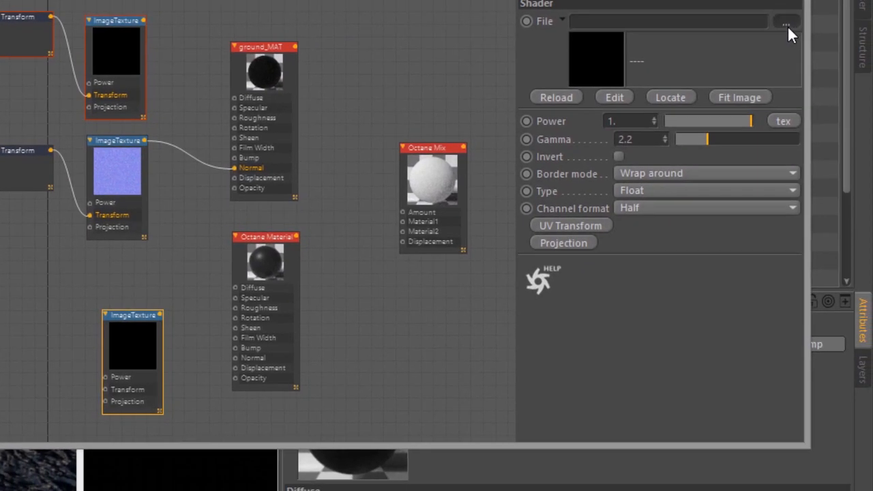
{"action": "left_click", "coordinate": [786, 22]}
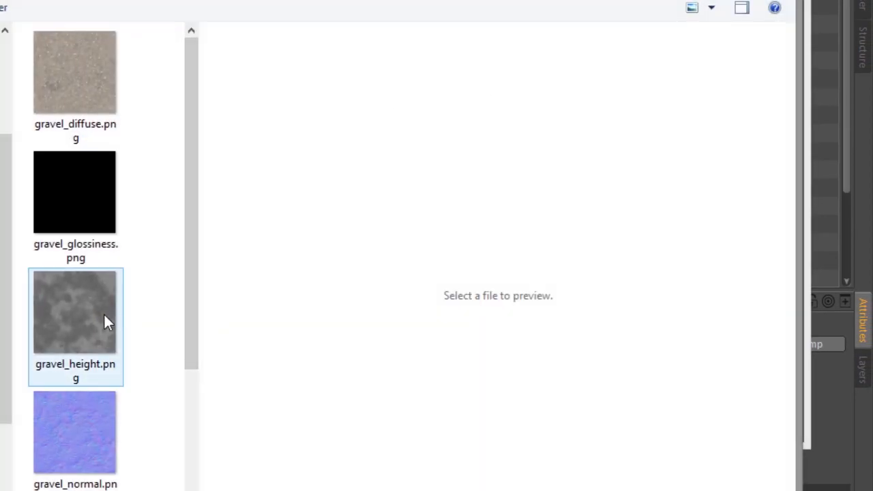
{"action": "left_click", "coordinate": [75, 312]}
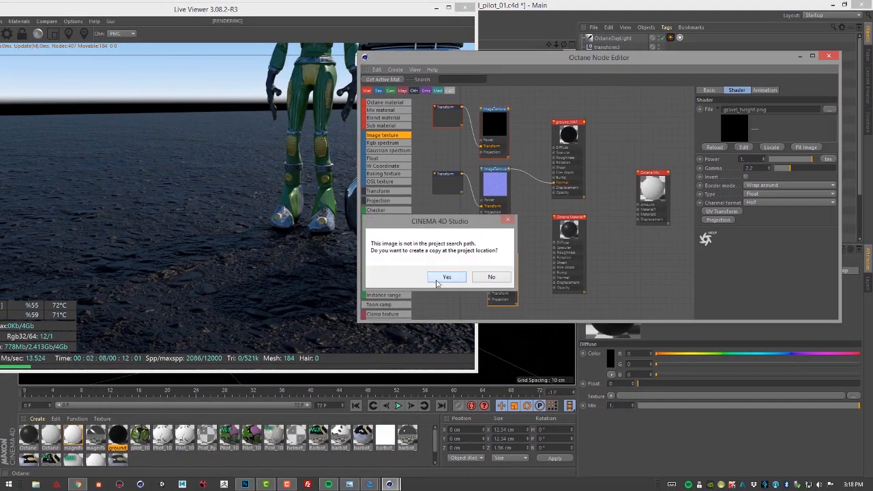
Step: Copy the gravel height image, wire it into the glossy material's Bump, and add a UV transform
{"action": "left_click", "coordinate": [447, 277]}
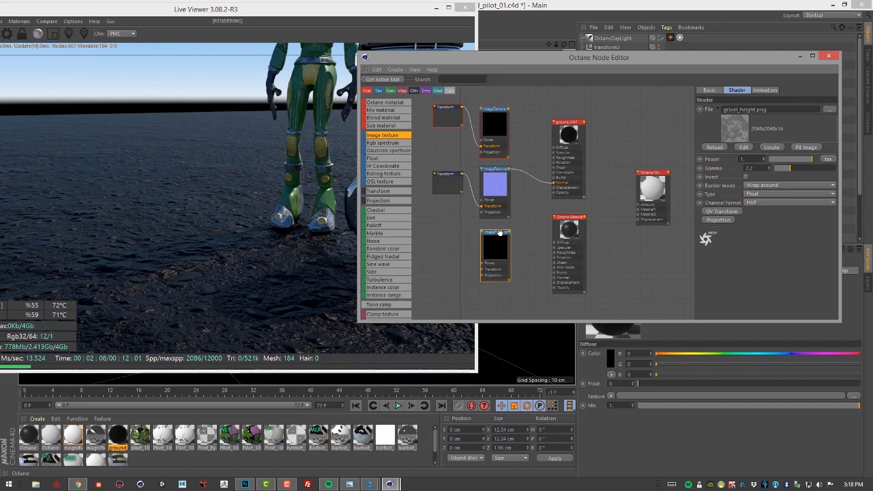
{"action": "mouse_move", "coordinate": [510, 238]}
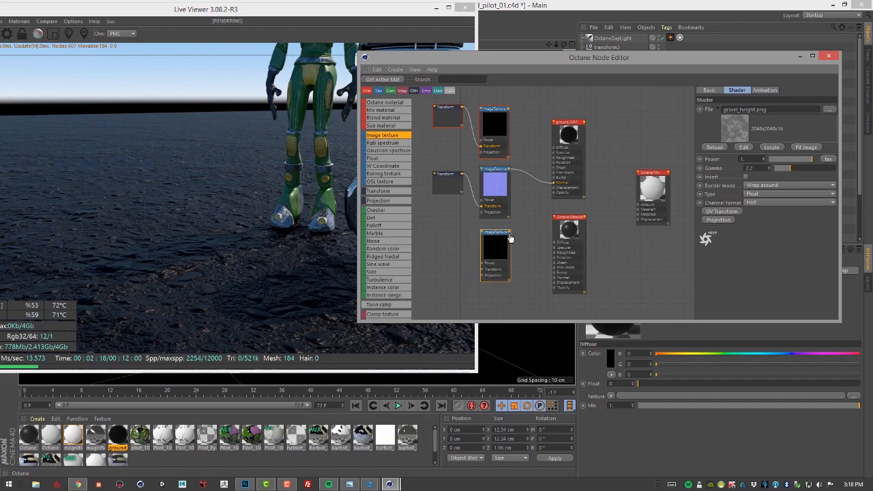
{"action": "left_click_drag", "start_coordinate": [510, 234], "coordinate": [555, 277]}
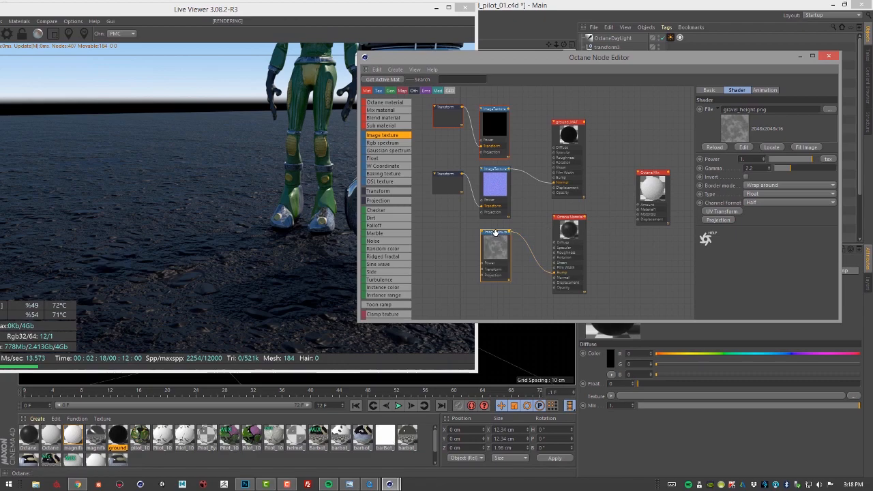
{"action": "left_click", "coordinate": [494, 222]}
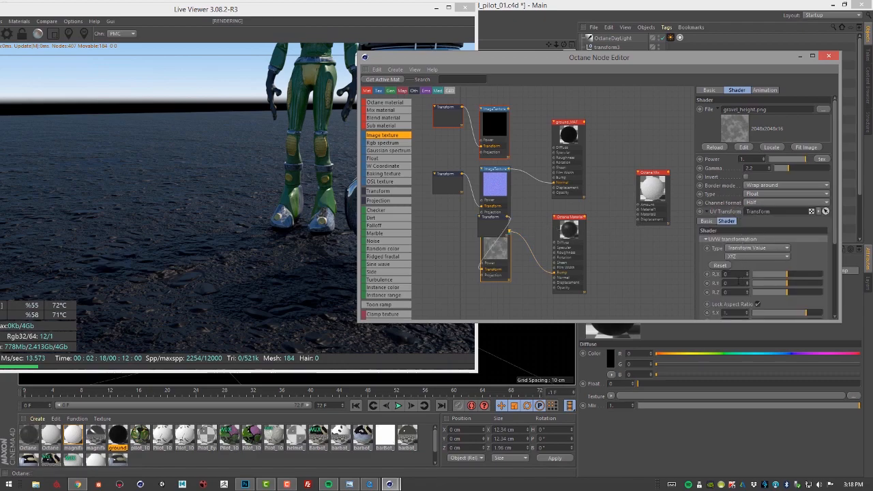
{"action": "scroll", "scroll_direction": "down", "scroll_amount": 3}
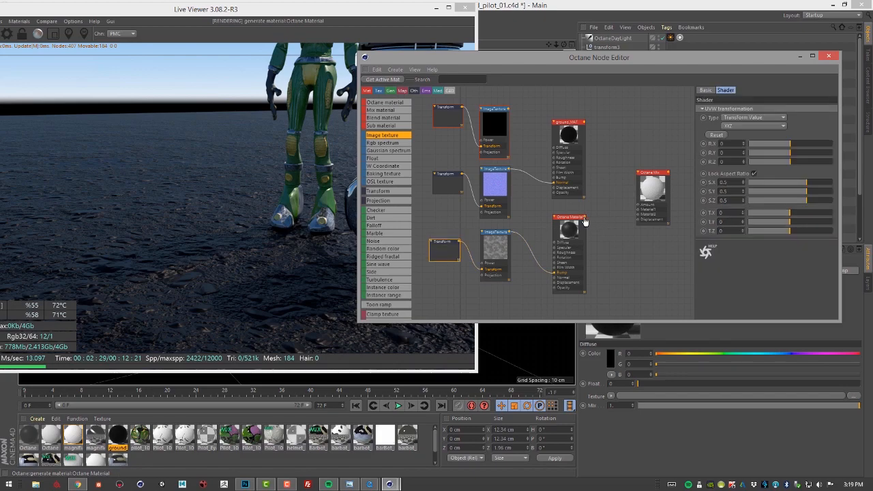
Step: Wire the glossy material to Mix Material2 and ground_MAT to Material1, then apply to pPlane1
{"action": "left_click_drag", "start_coordinate": [587, 219], "coordinate": [640, 220]}
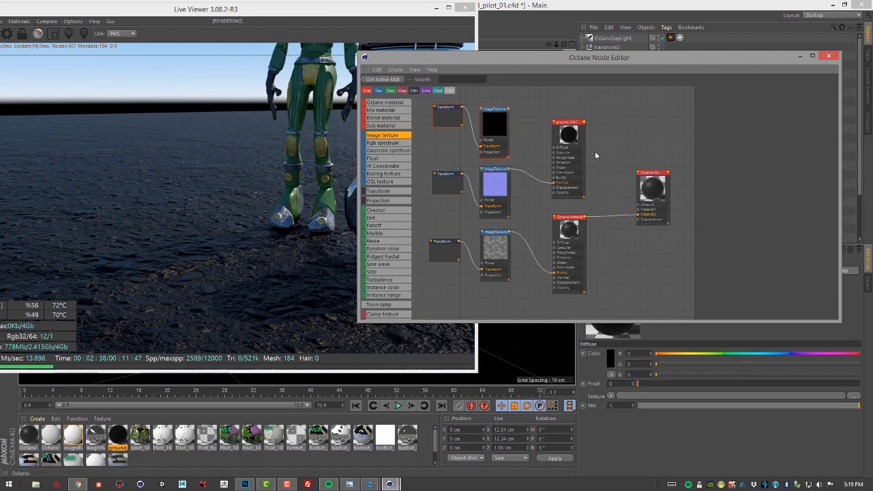
{"action": "left_click_drag", "start_coordinate": [584, 121], "coordinate": [641, 215]}
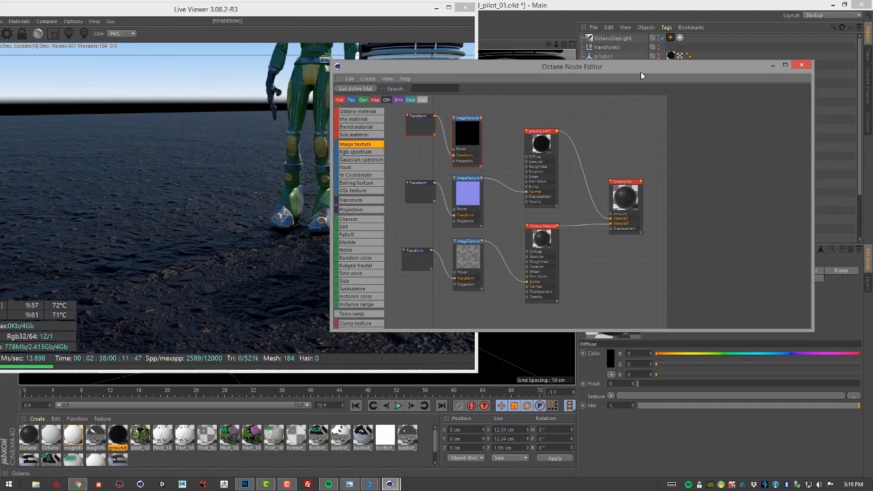
{"action": "left_click_drag", "start_coordinate": [571, 66], "coordinate": [305, 68]}
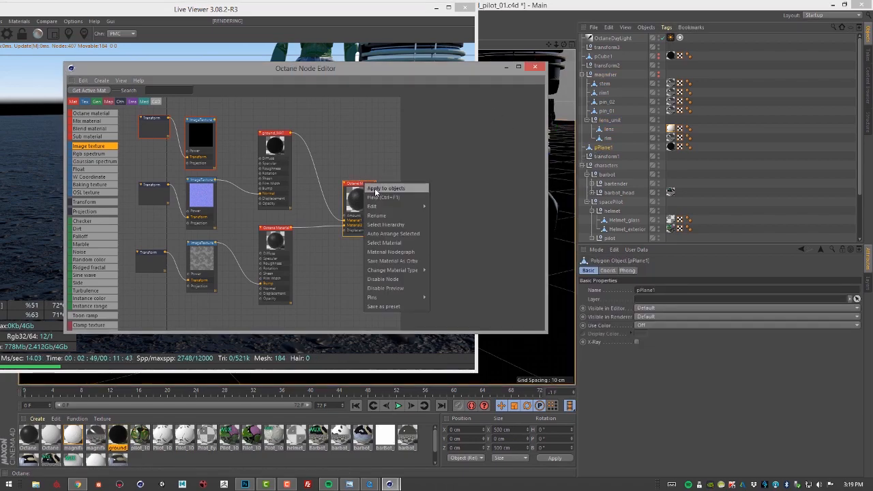
{"action": "left_click", "coordinate": [385, 189]}
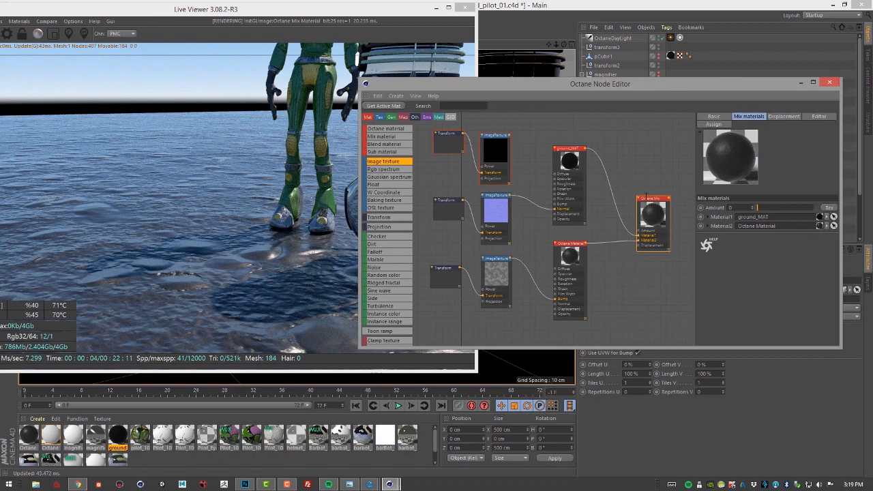
Step: Set the Octane Mix Amount to about 0.75 in the Mix materials tab
{"action": "left_click", "coordinate": [713, 116]}
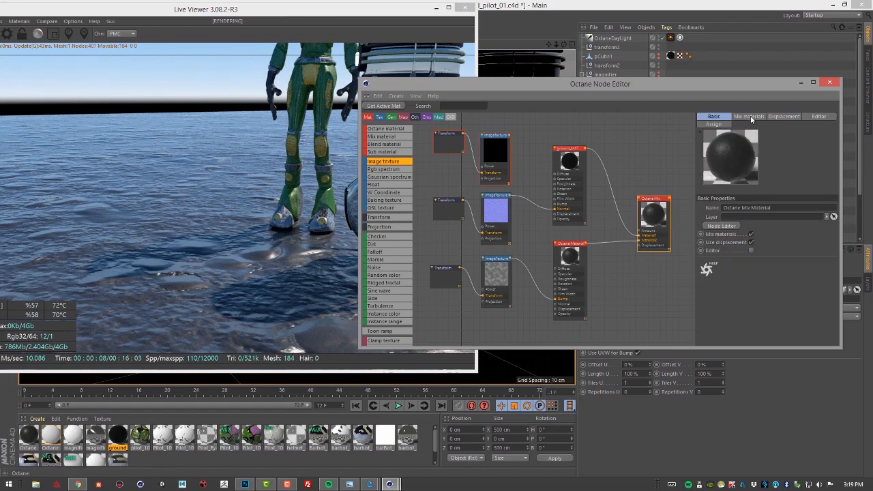
{"action": "left_click", "coordinate": [749, 116]}
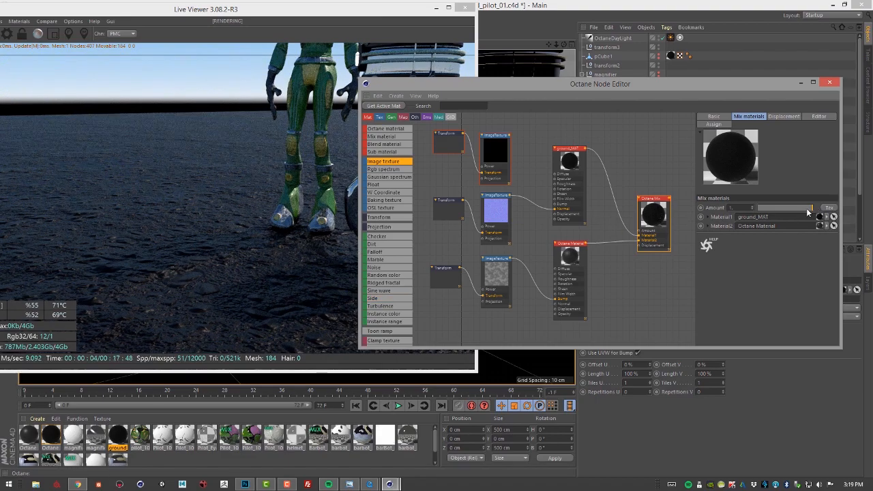
{"action": "type", "text": "0"}
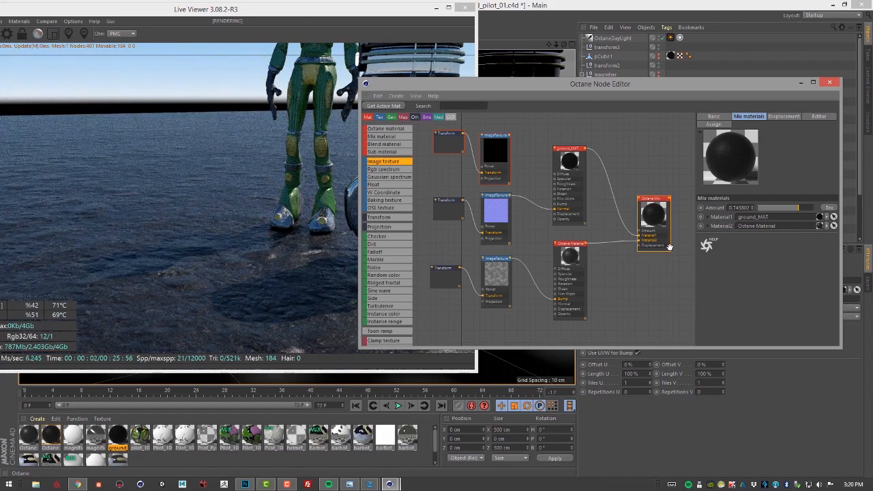
{"action": "mouse_move", "coordinate": [639, 274]}
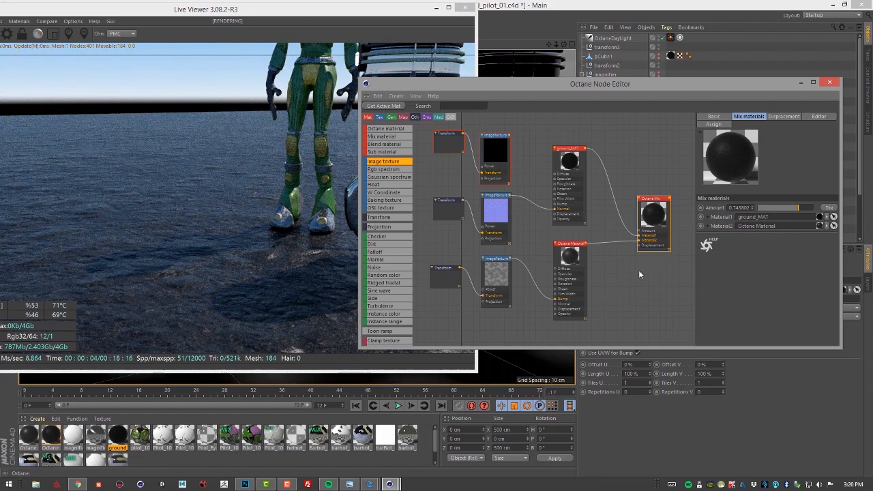
{"action": "mouse_move", "coordinate": [605, 291]}
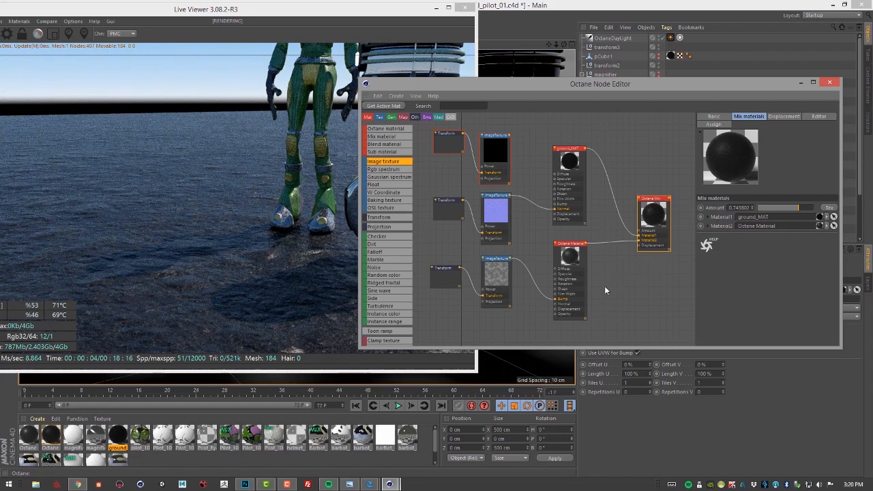